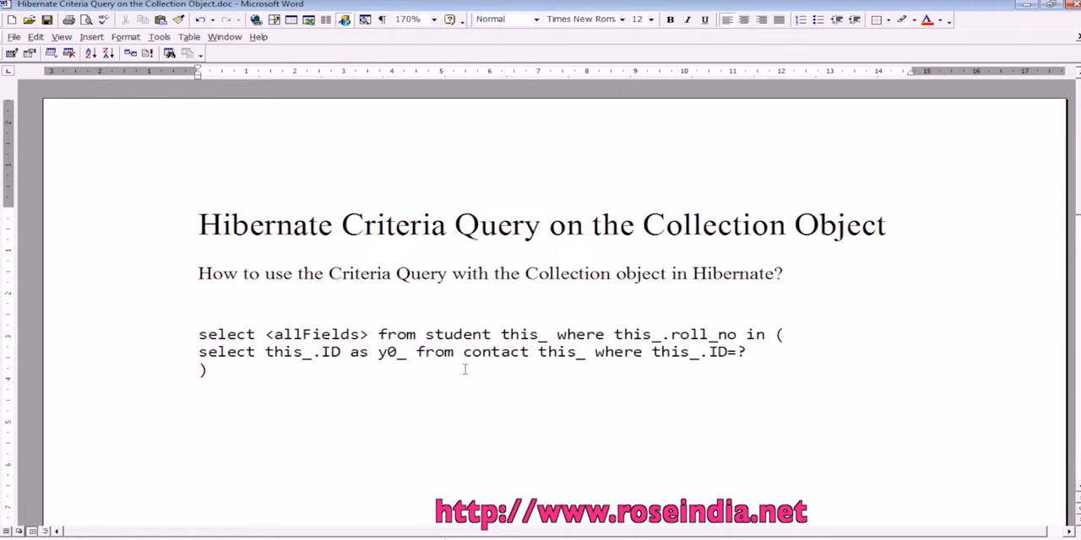
# Step: Copy the generated SQL selecting students whose roll_no is in the contact subquery
pyautogui.press('enter')
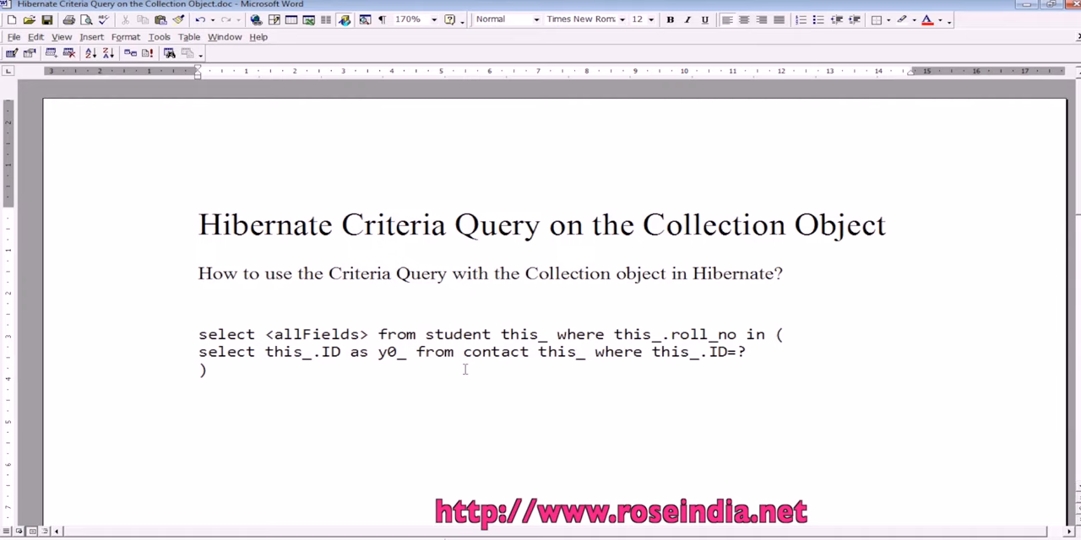
pyautogui.doubleClick(456, 335)
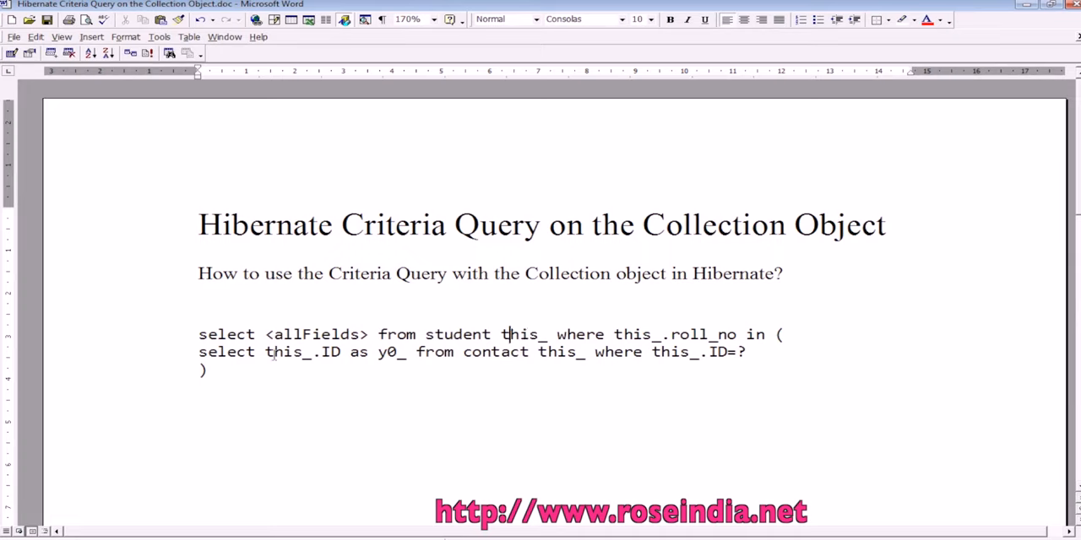
pyautogui.doubleClick(496, 351)
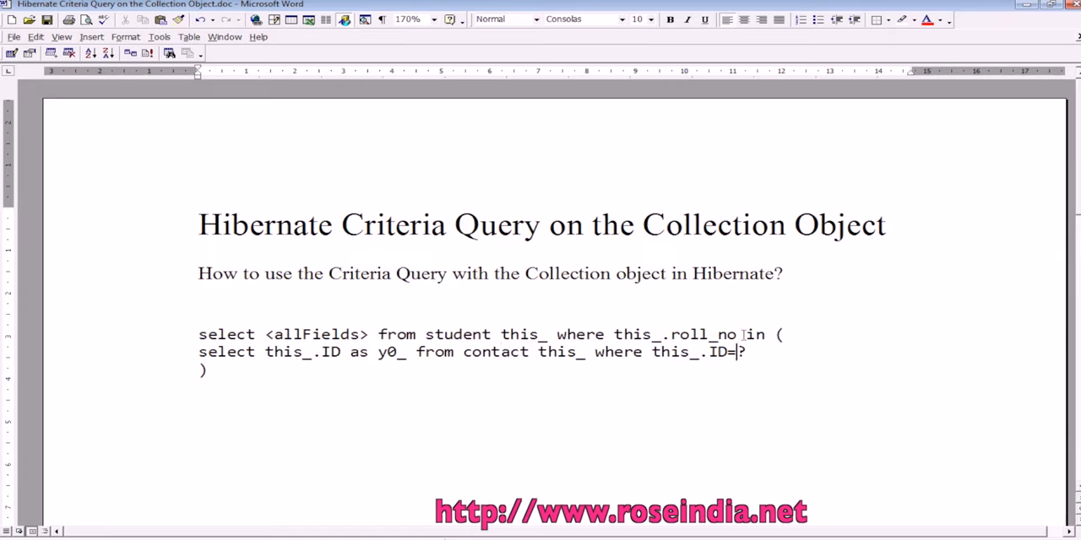
pyautogui.moveTo(775, 335)
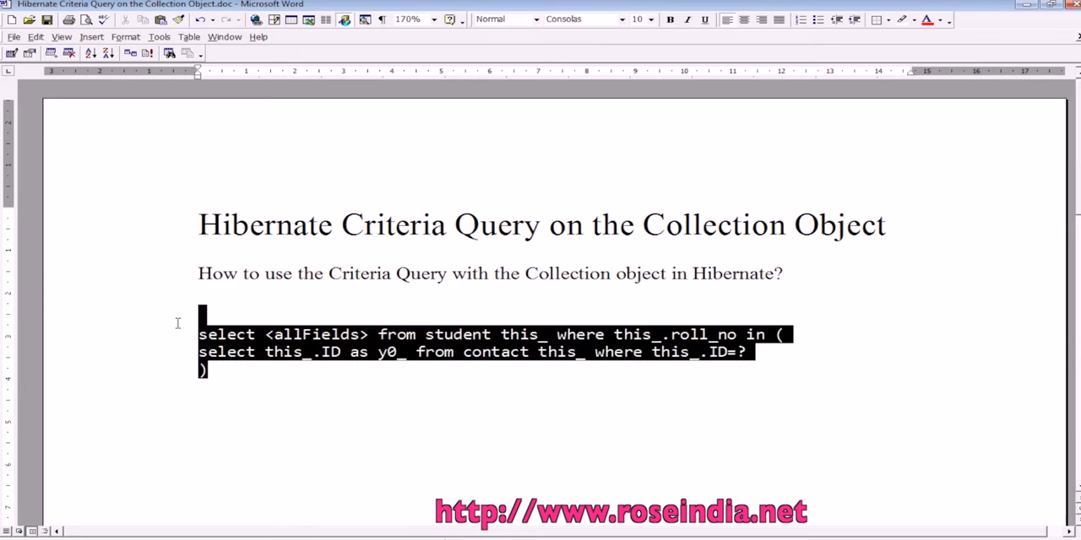
pyautogui.click(414, 372)
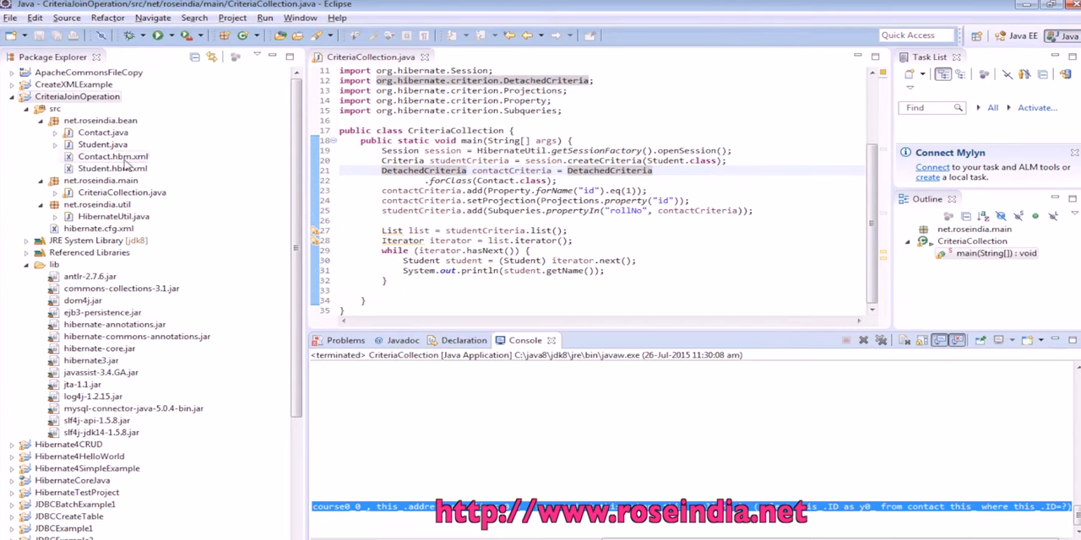
# Step: Open Contact.java from the net.roseindia.bean package in the editor
pyautogui.click(103, 132)
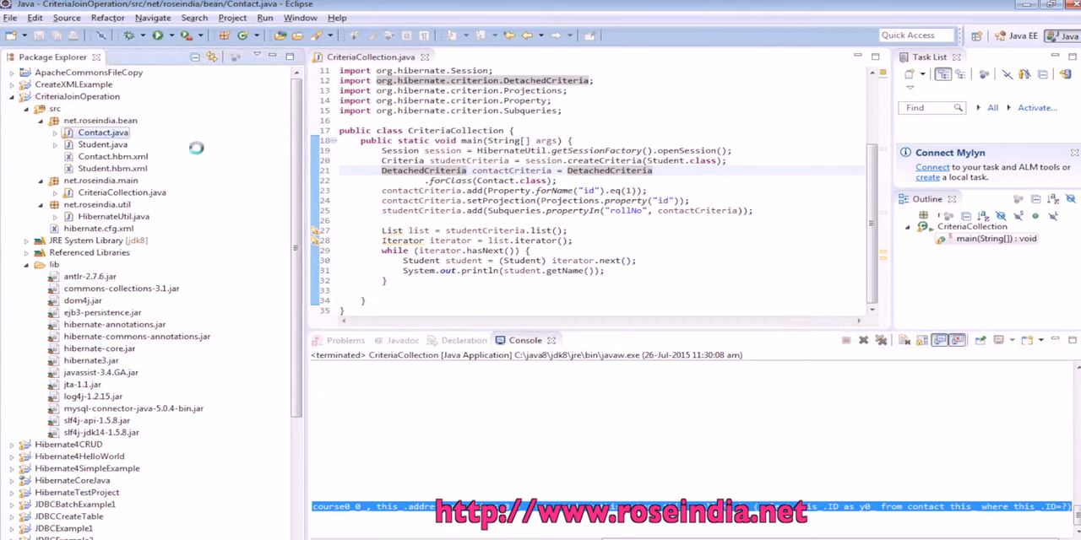
pyautogui.doubleClick(103, 145)
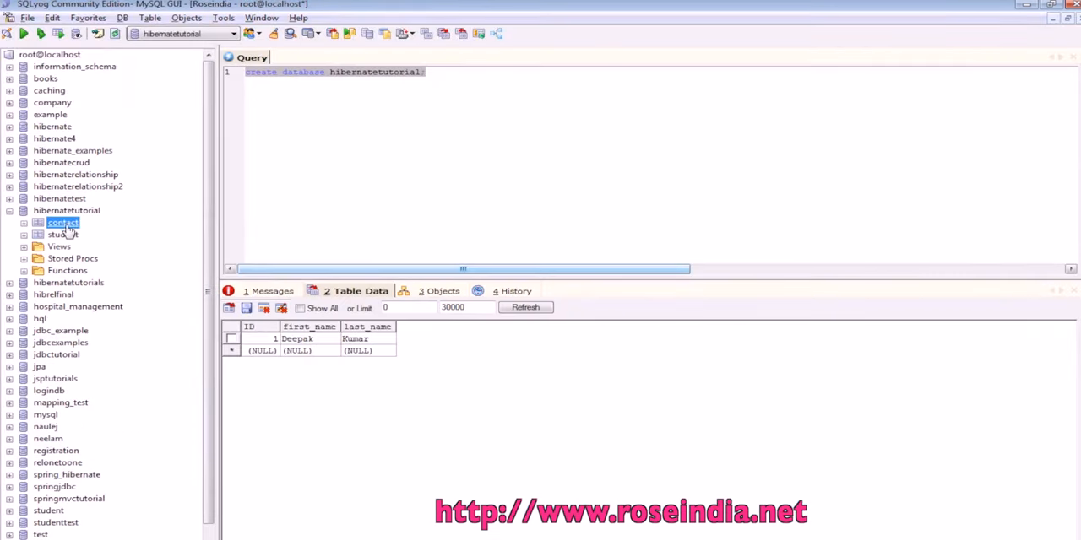
# Step: View the Table Data of the student and contact tables in hibernatetutorial
pyautogui.click(60, 235)
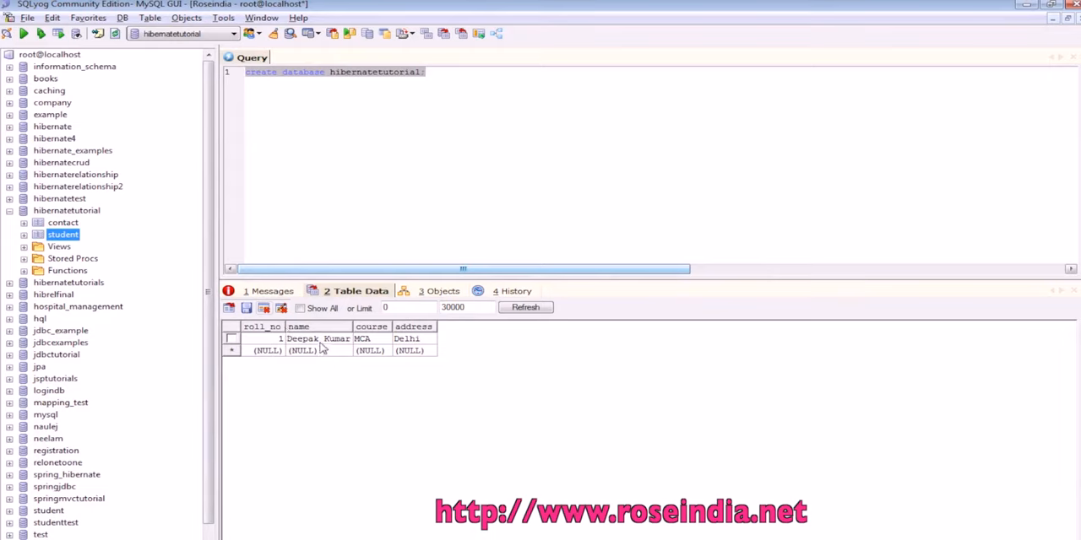
pyautogui.click(63, 223)
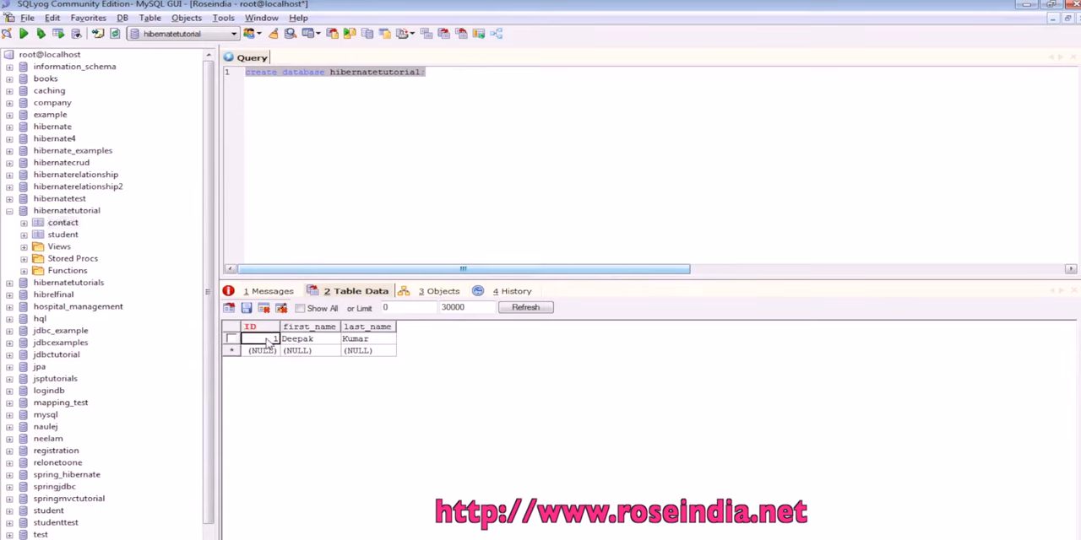
pyautogui.click(62, 233)
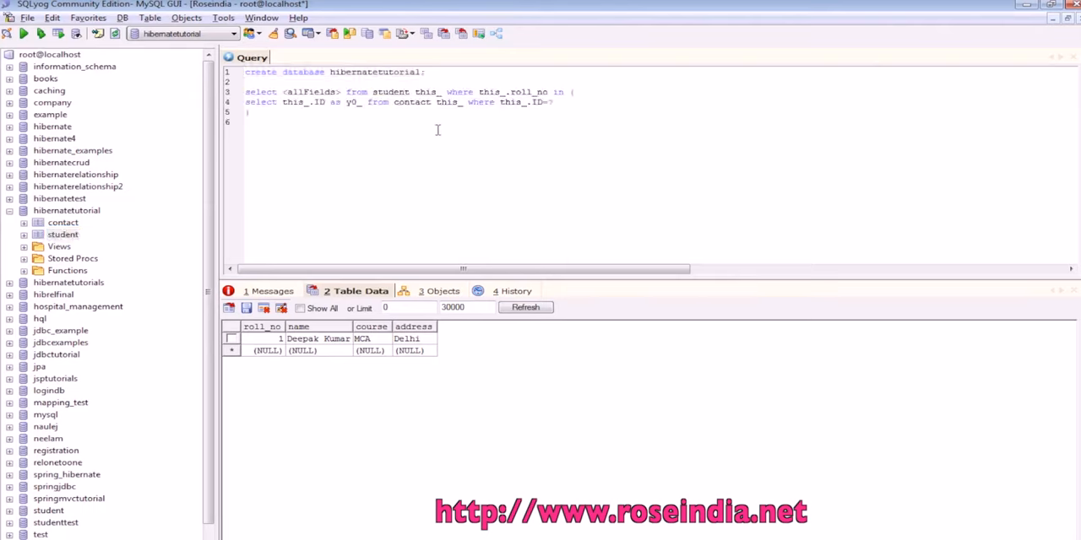
# Step: Replace <allFields> with *, set ID=1 and execute the student subquery, getting error 1064
pyautogui.doubleClick(310, 91)
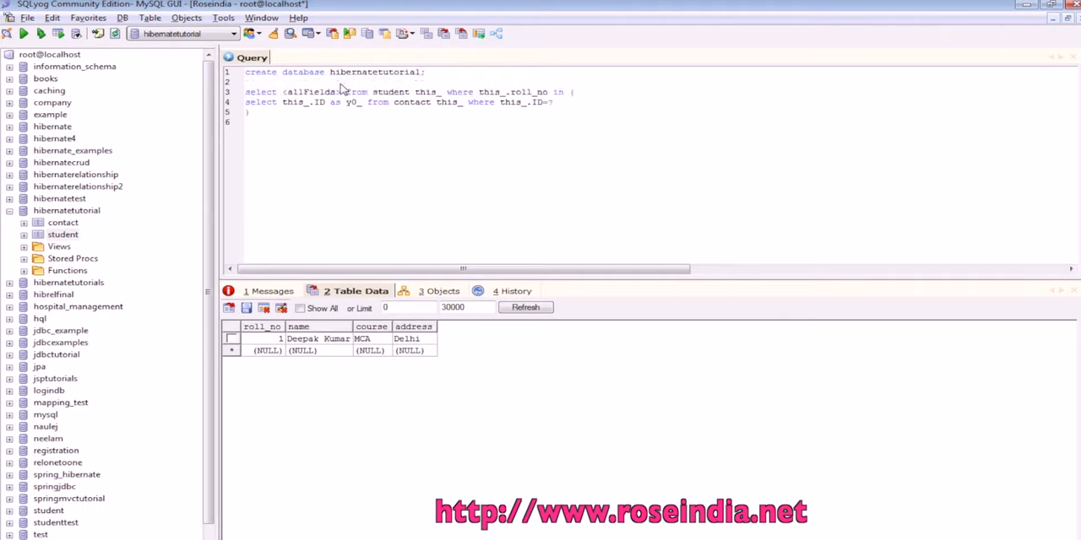
pyautogui.doubleClick(307, 91)
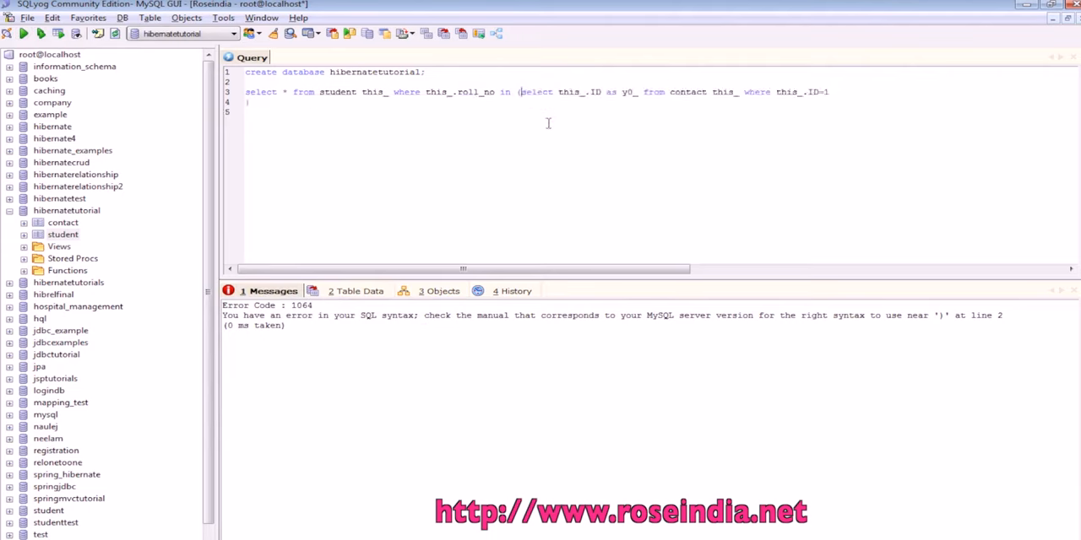
pyautogui.write(');')
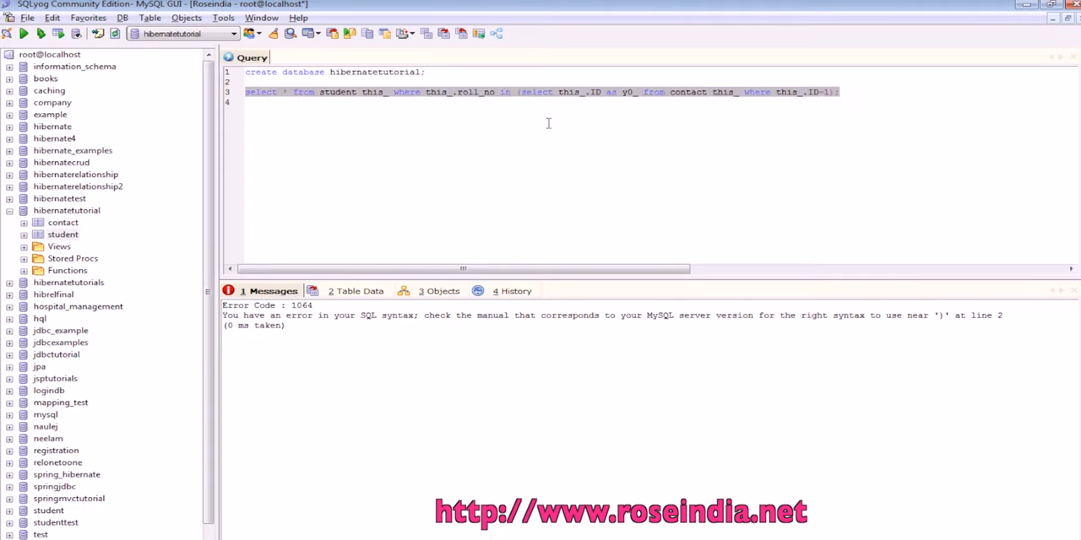
pyautogui.click(24, 34)
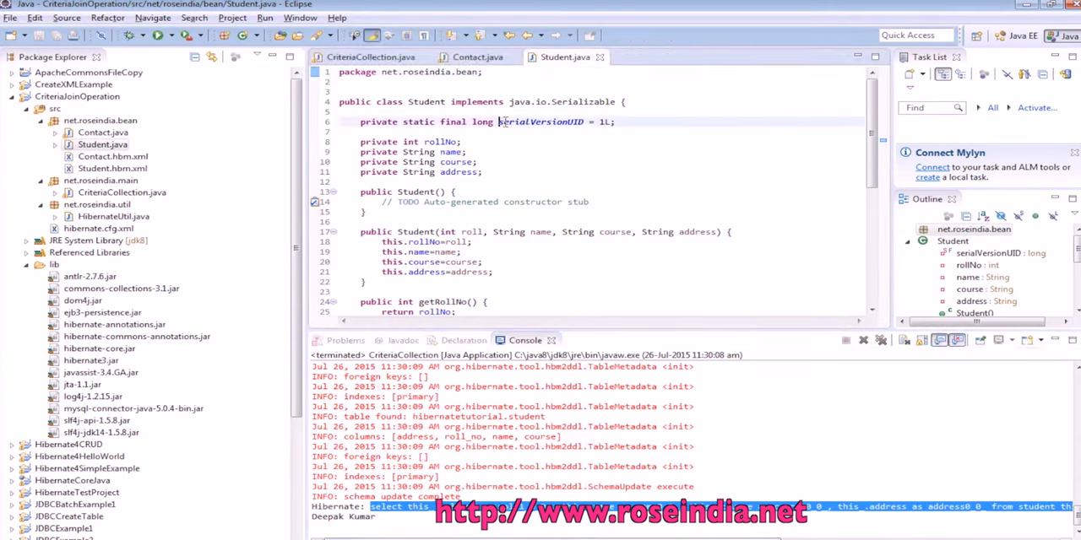
pyautogui.moveTo(539, 122)
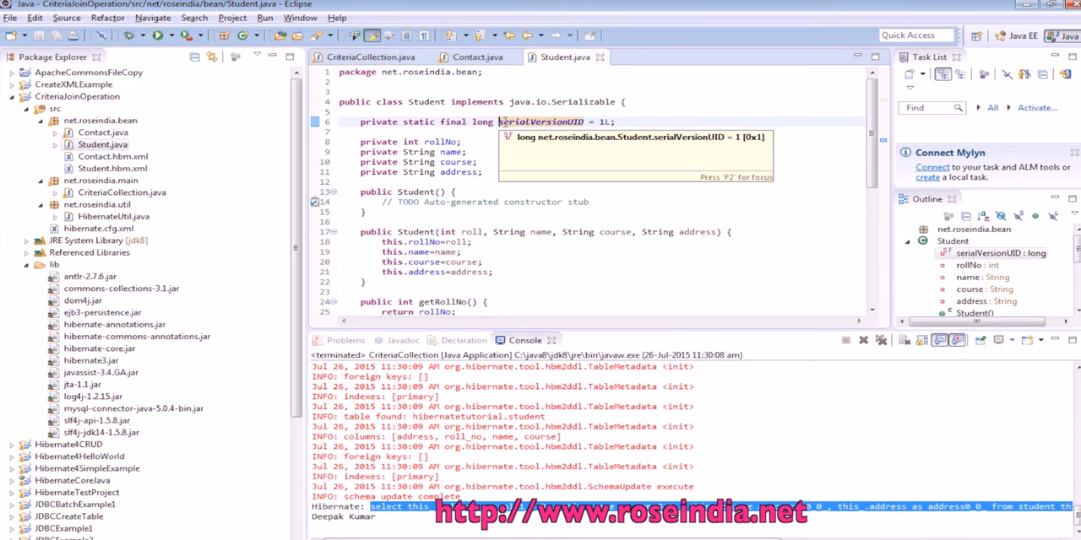
# Step: Review the Contact bean class and its Contact.hbm.xml mapping file
pyautogui.click(479, 57)
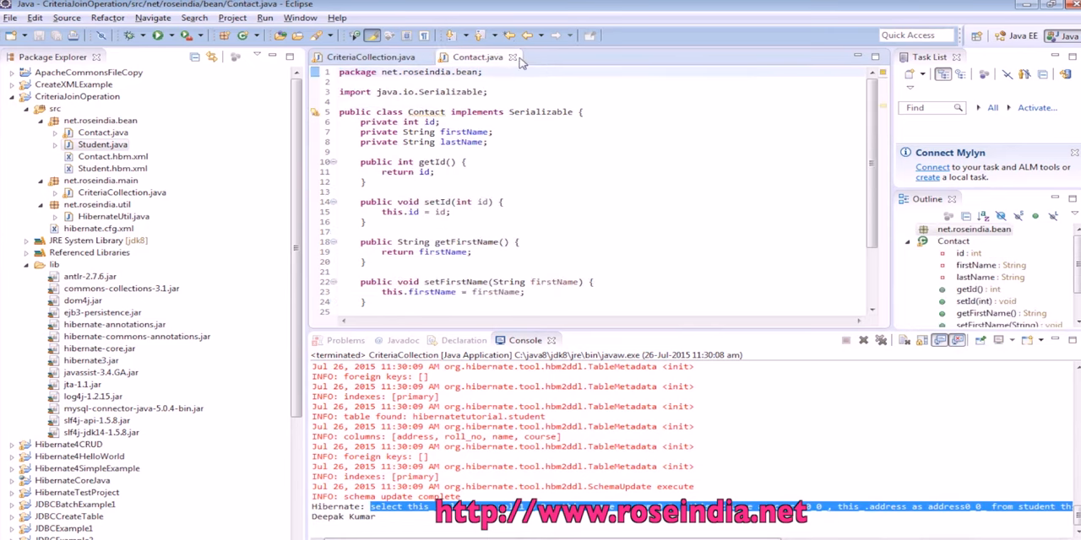
pyautogui.click(514, 57)
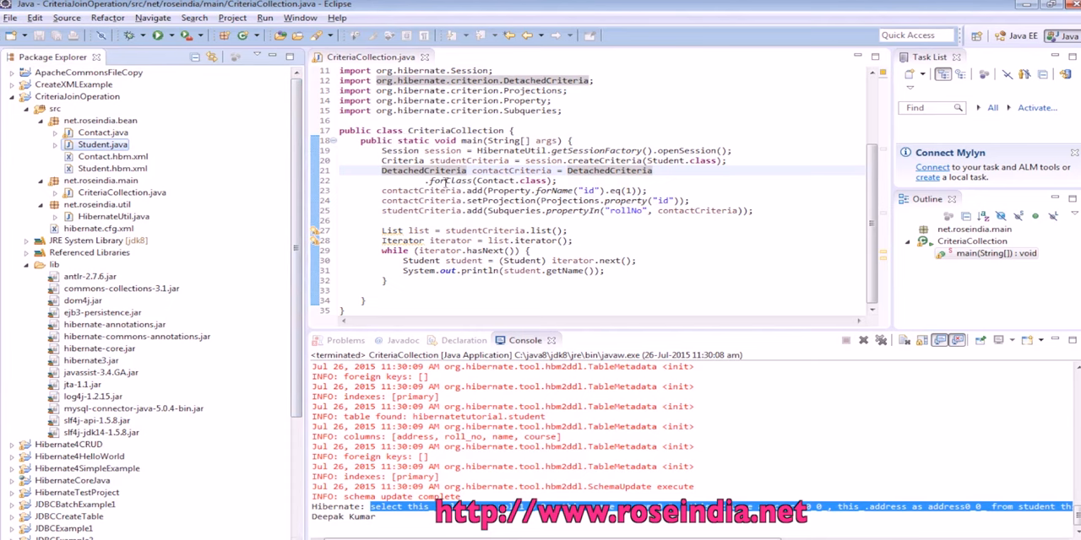
pyautogui.doubleClick(105, 143)
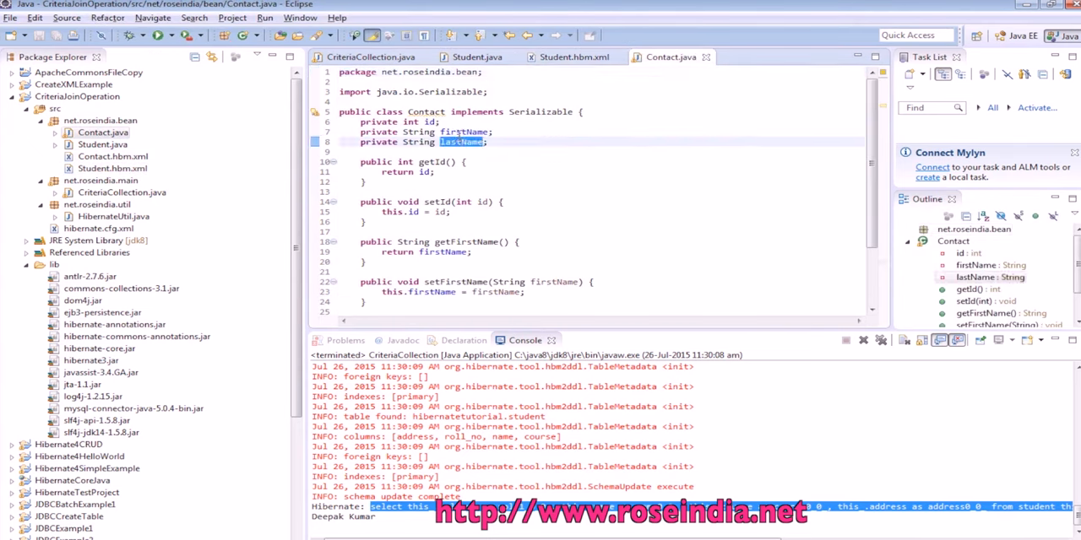
pyautogui.click(113, 155)
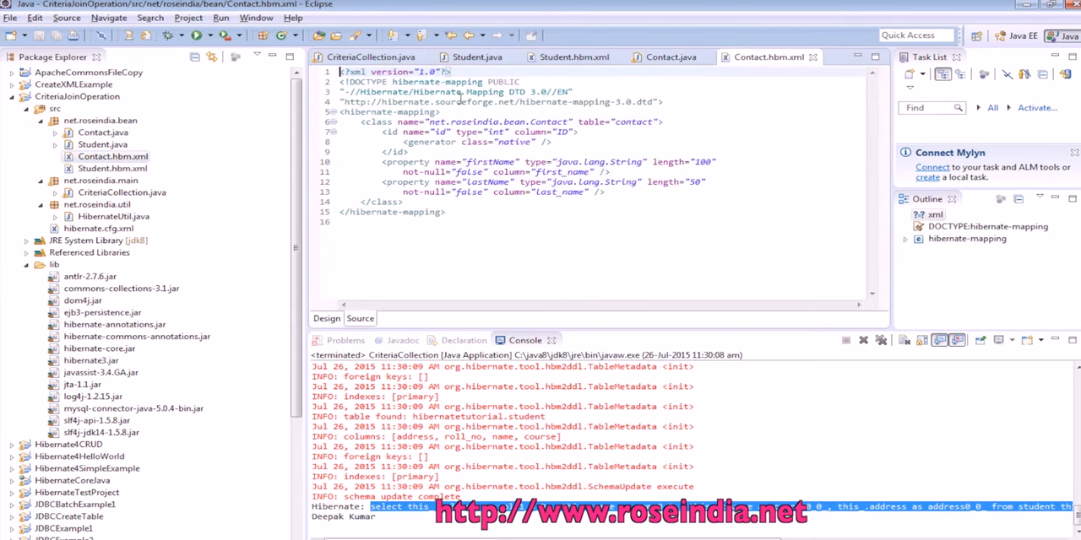
pyautogui.moveTo(486, 192)
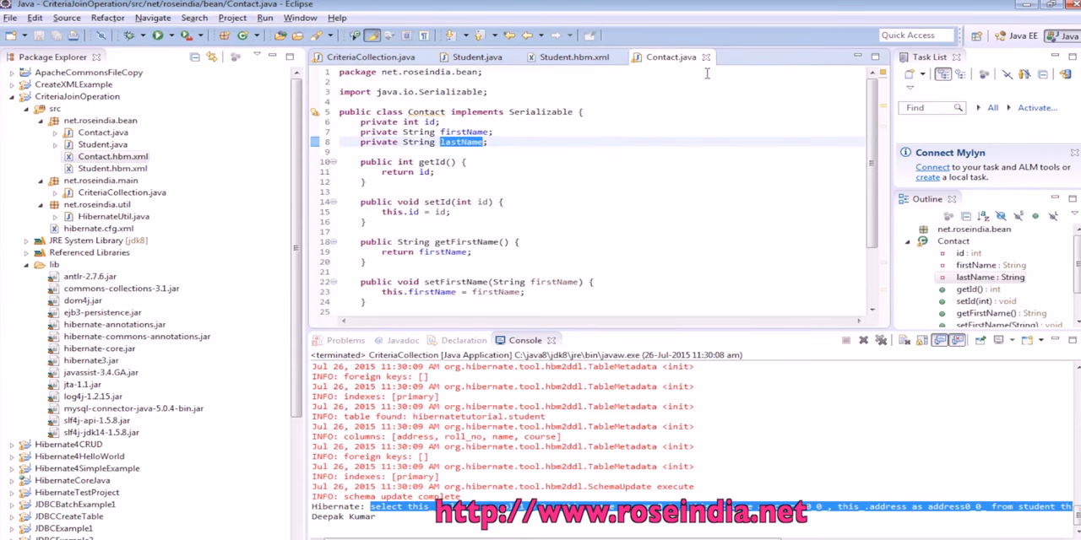
# Step: Review Student.hbm.xml and the Student entity class, landing on HibernateUtil.java
pyautogui.click(574, 58)
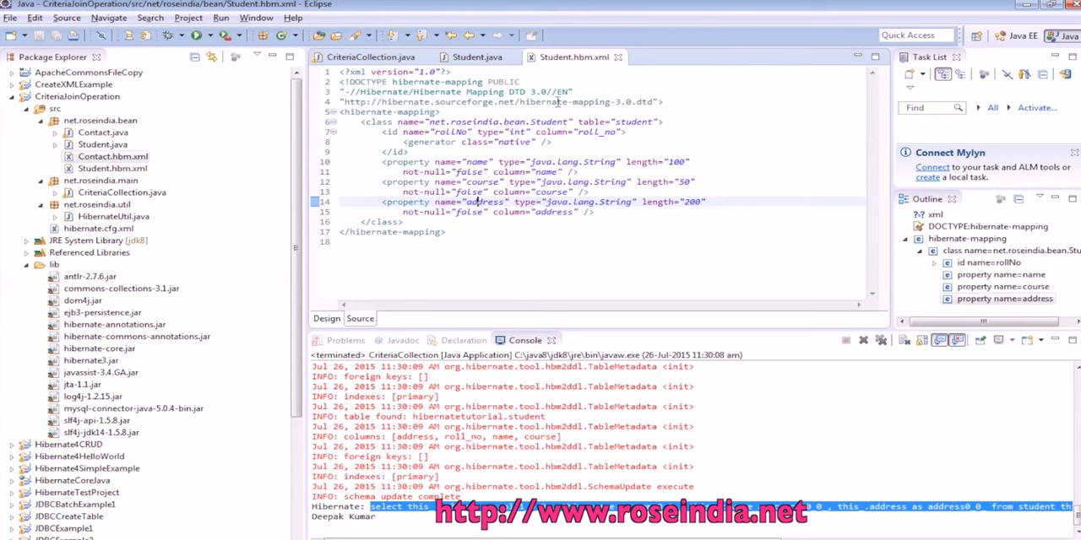
pyautogui.click(476, 57)
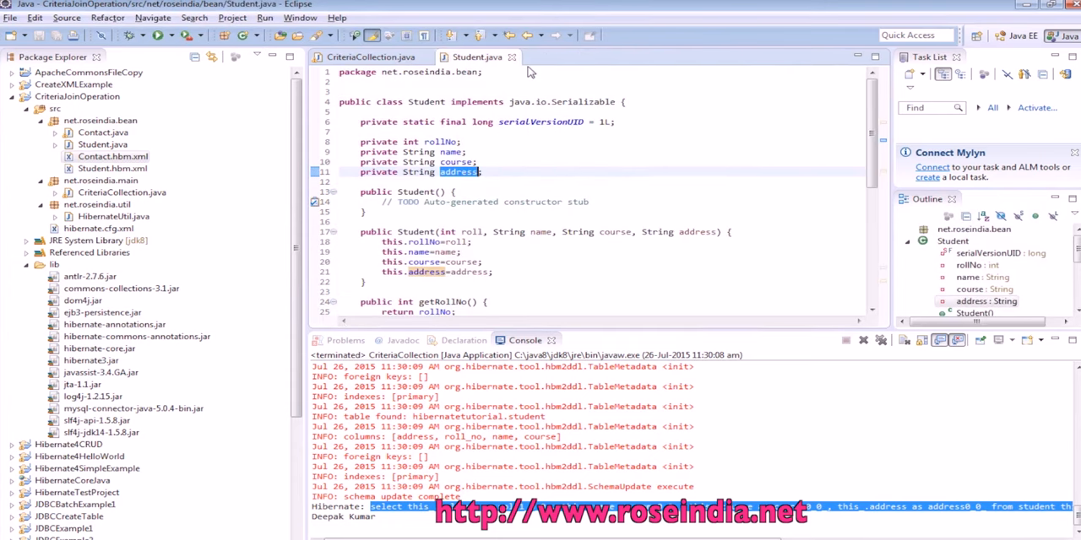
pyautogui.click(368, 58)
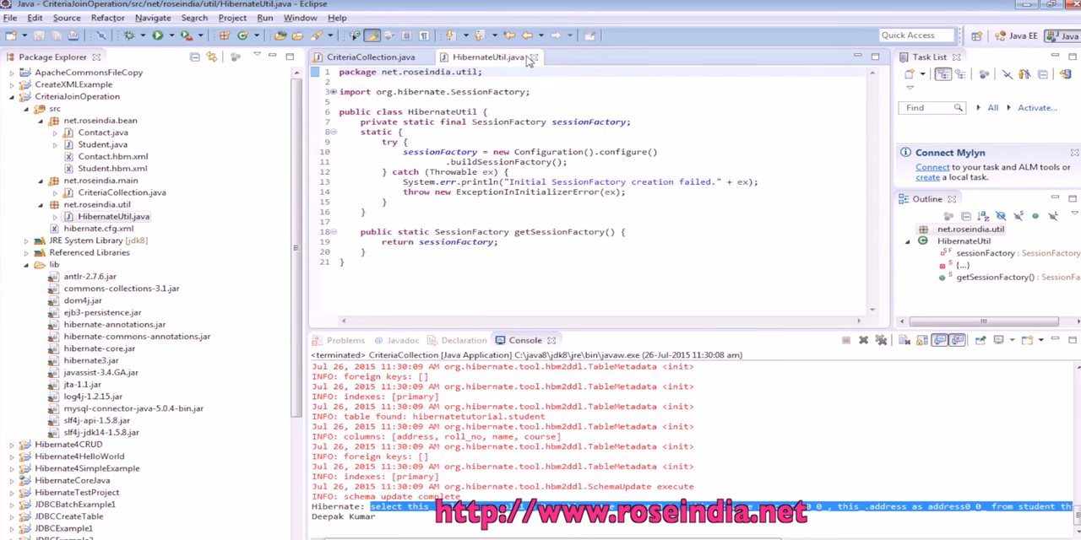
# Step: Show hibernate.cfg.xml's MySQL connection settings and Student/Contact mapping resources
pyautogui.click(370, 57)
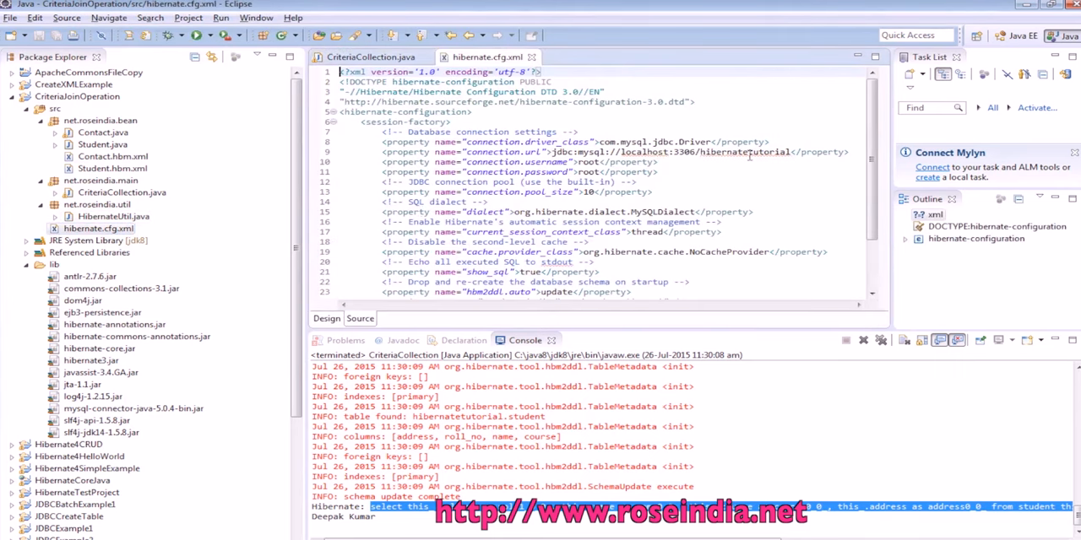
pyautogui.doubleClick(745, 152)
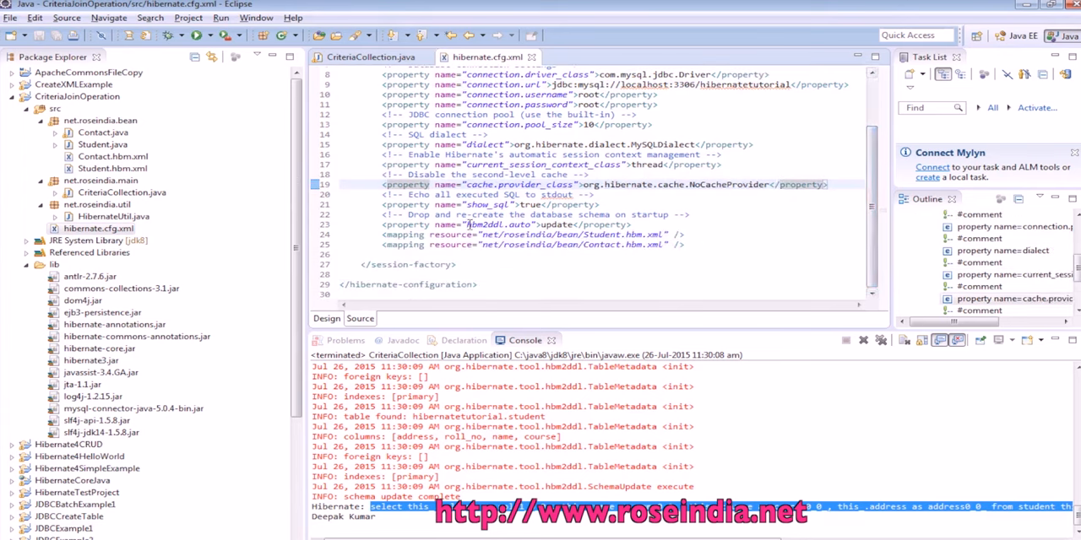
pyautogui.doubleClick(554, 222)
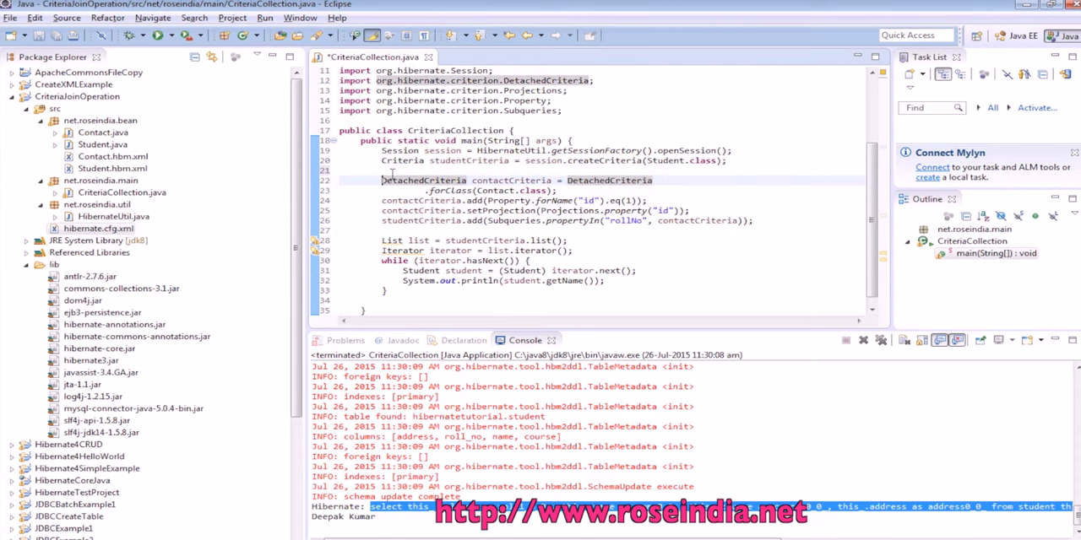
# Step: Add studentCriteria.add(Subqueries.propertyIn("rollNo", contactCriteria)); after the DetachedCriteria setup
pyautogui.doubleClick(608, 179)
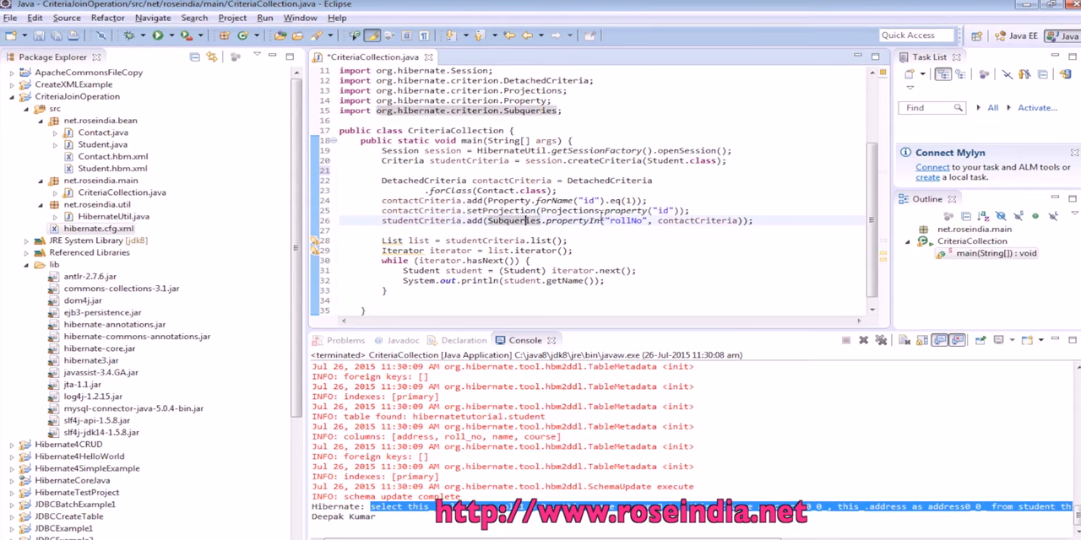
pyautogui.doubleClick(625, 220)
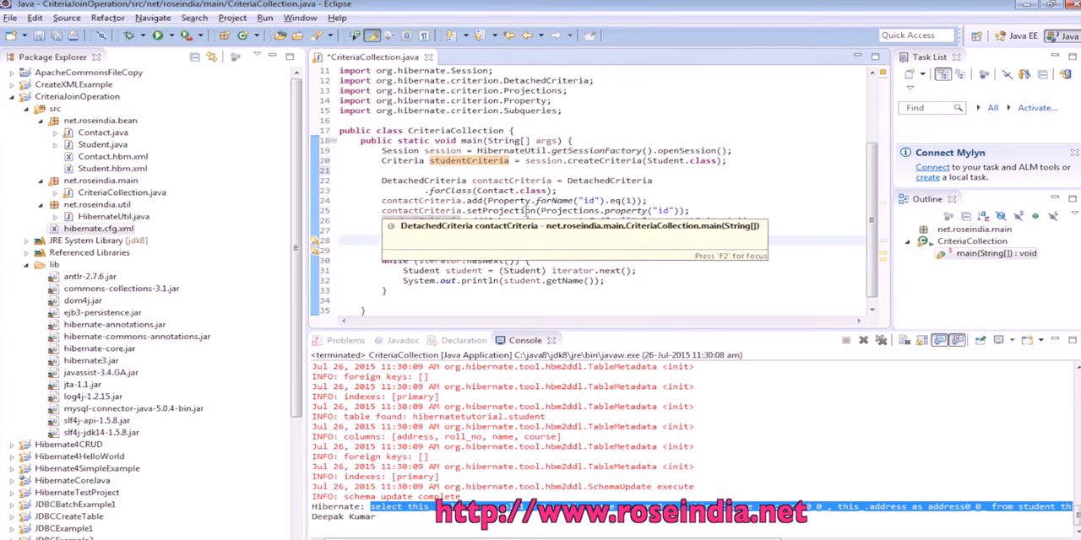
pyautogui.write('studentCriteria.add(Subqueries.propertyIn("rollNo", contactCriteria));')
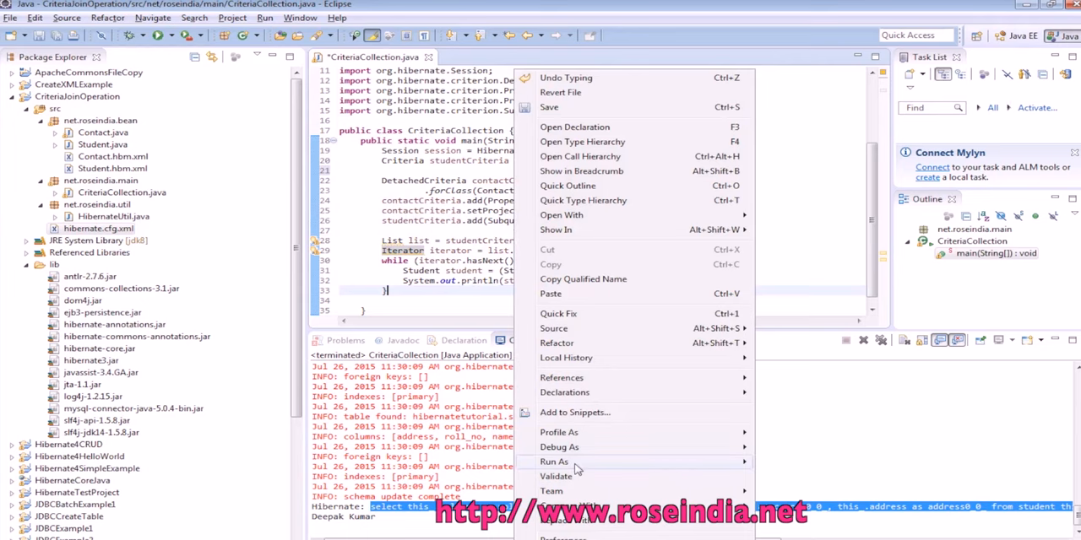
# Step: Run CriteriaCollection as a Java application, confirming Save and Launch
pyautogui.click(554, 463)
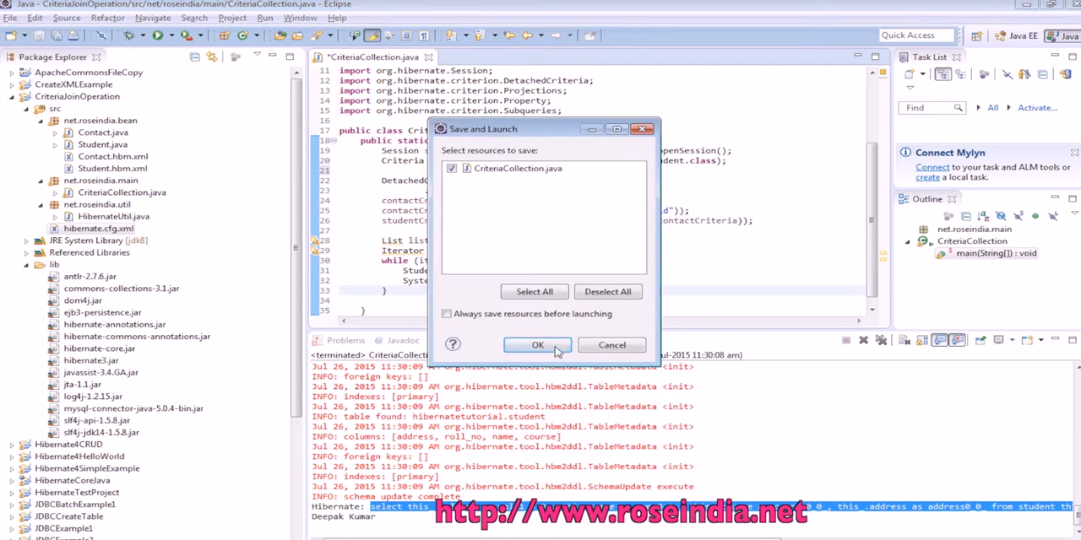
pyautogui.click(537, 344)
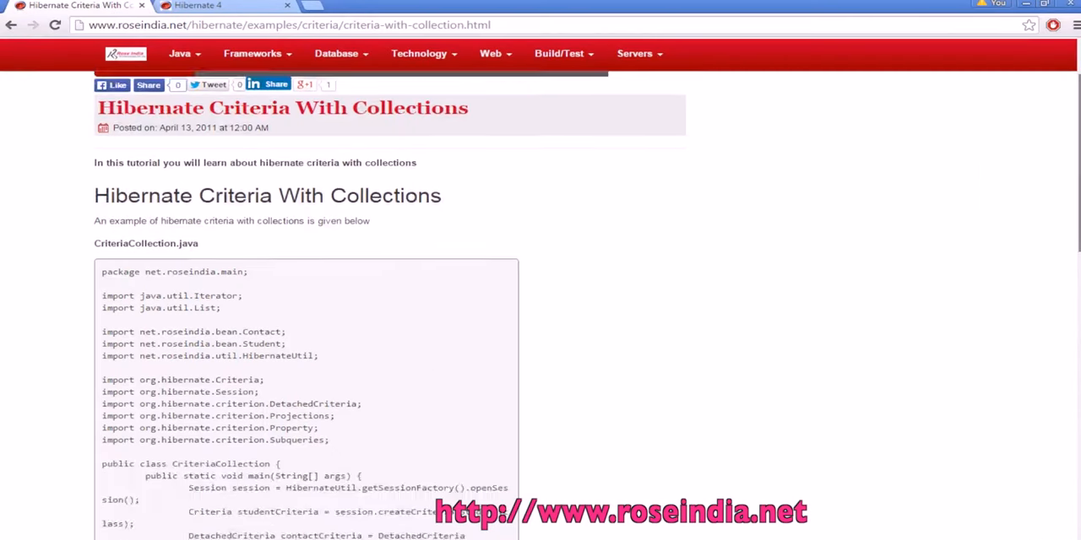
# Step: Follow the Hibernate breadcrumb to the Complete Hibernate 3.0 and 4 Tutorial index
pyautogui.scroll(-3)
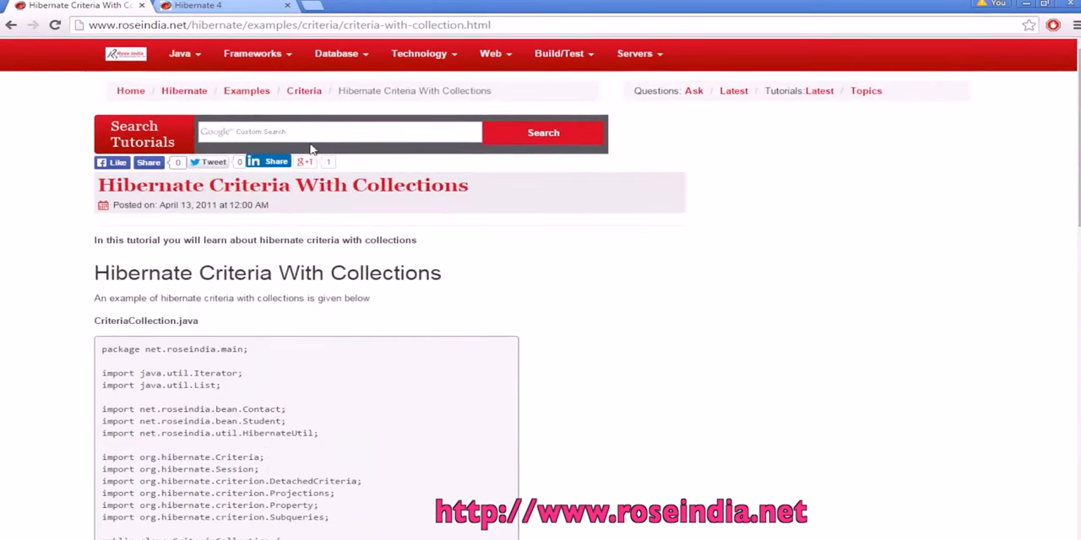
pyautogui.moveTo(182, 91)
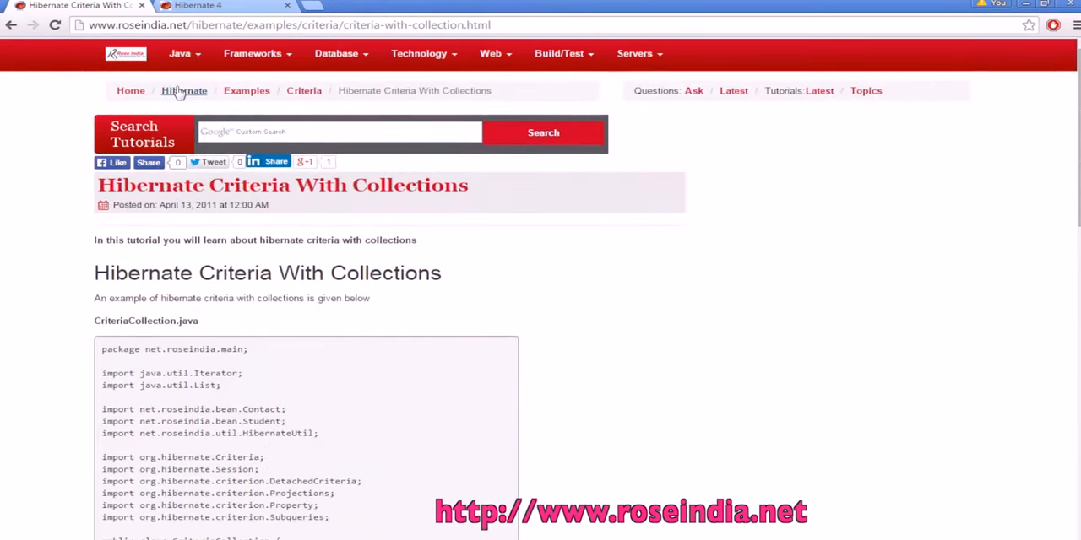
pyautogui.click(182, 92)
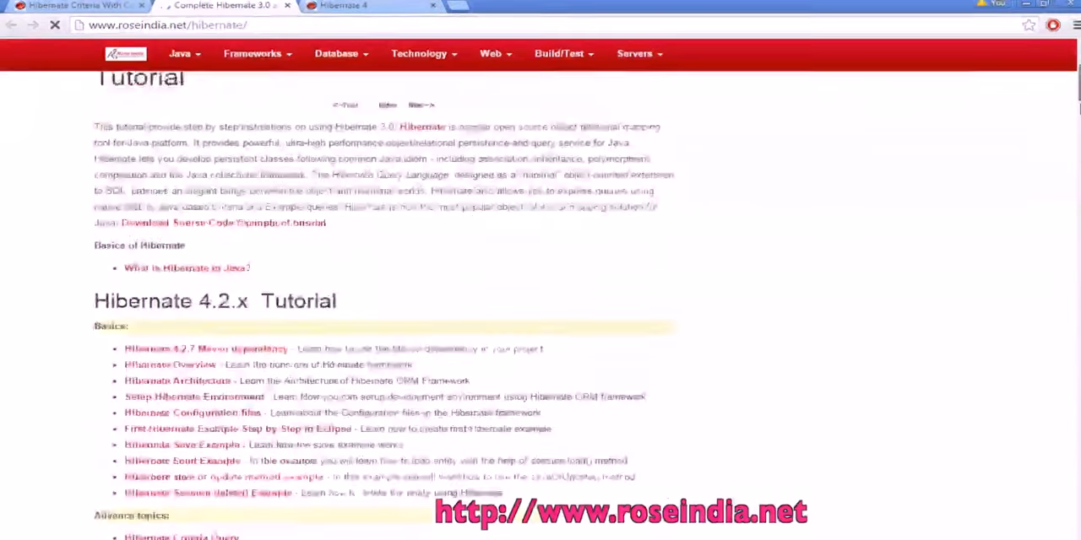
pyautogui.scroll(-3)
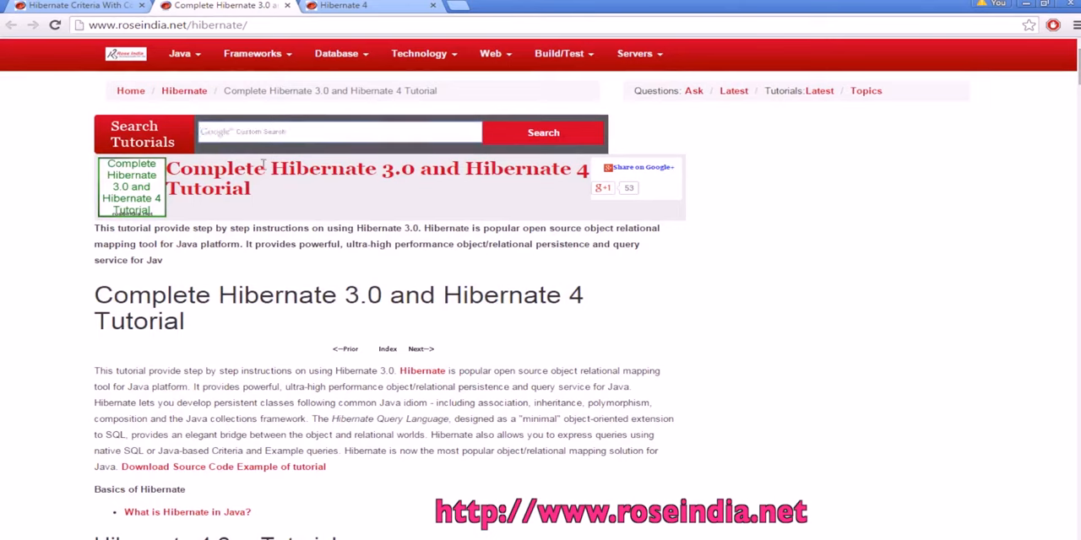
pyautogui.moveTo(409, 343)
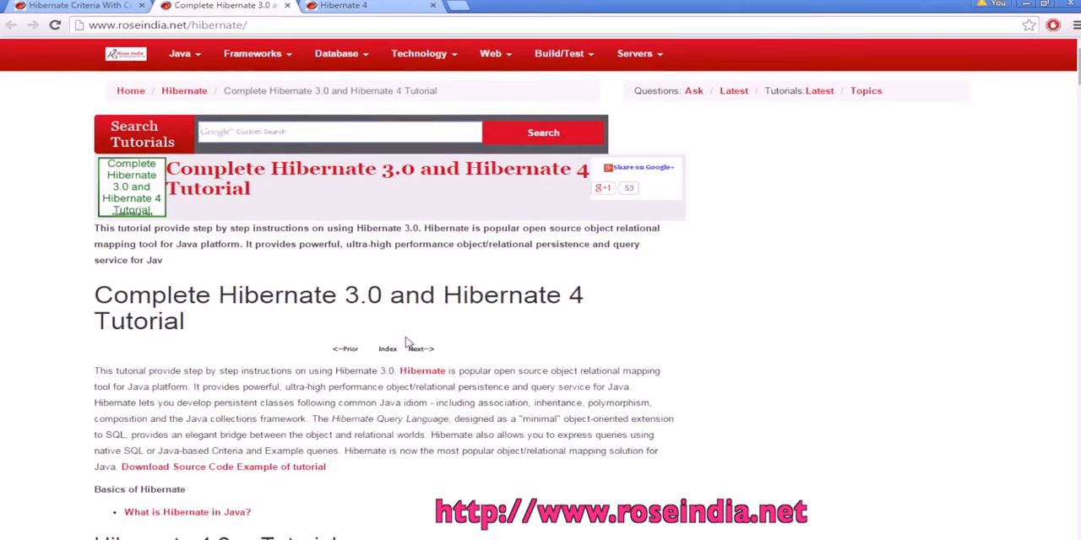
pyautogui.moveTo(464, 178)
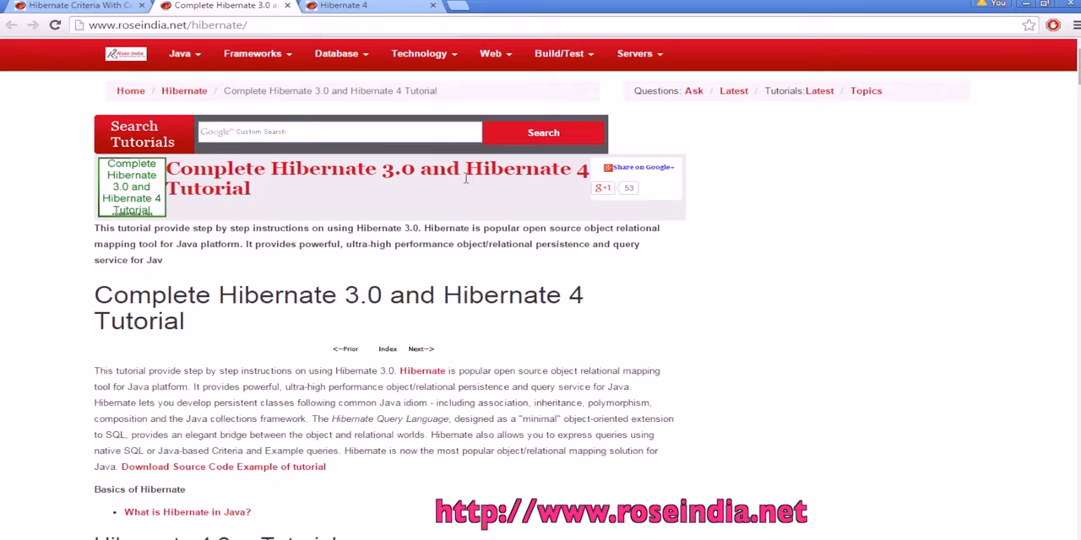